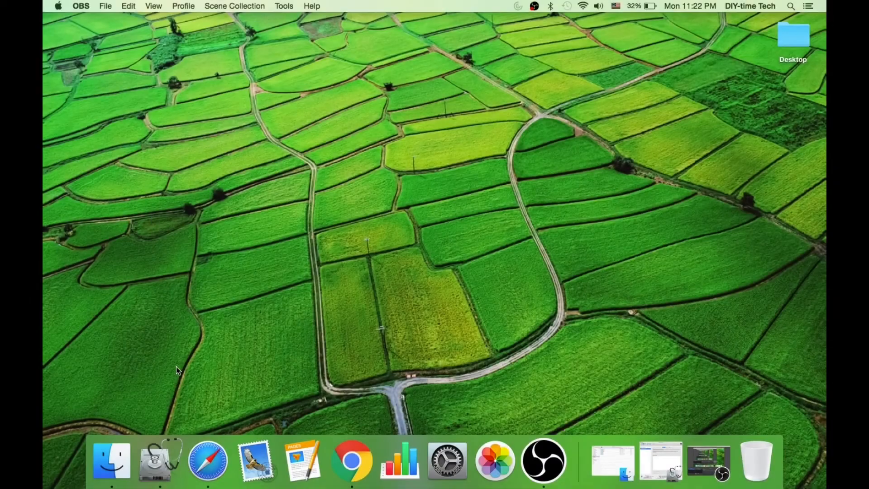
Bring up Macintosh HD in Disk Utility, showing 964 MB free of 120.1 GB
click(160, 460)
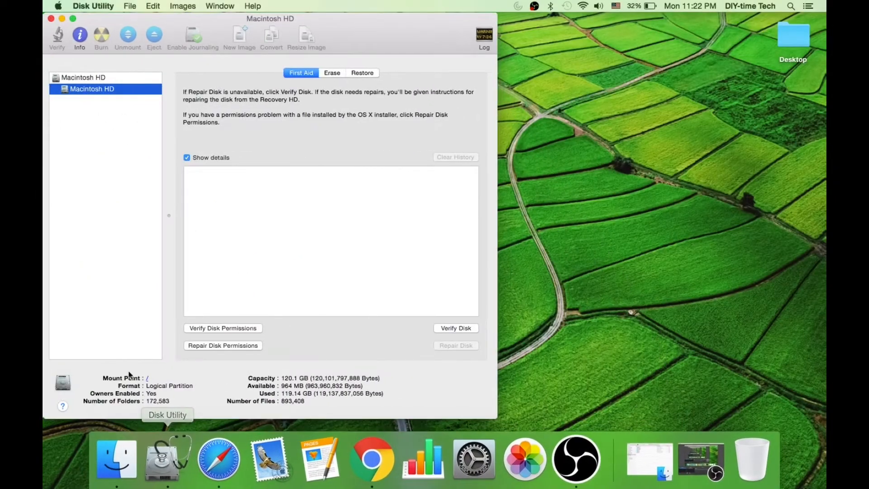
mouse_move(276, 376)
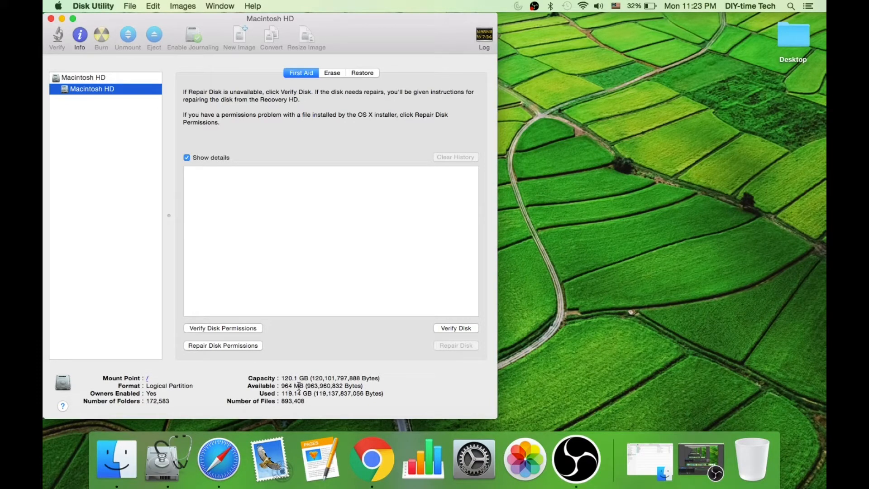
Show the Applications folder in a Finder window and scroll through the installed apps
click(116, 459)
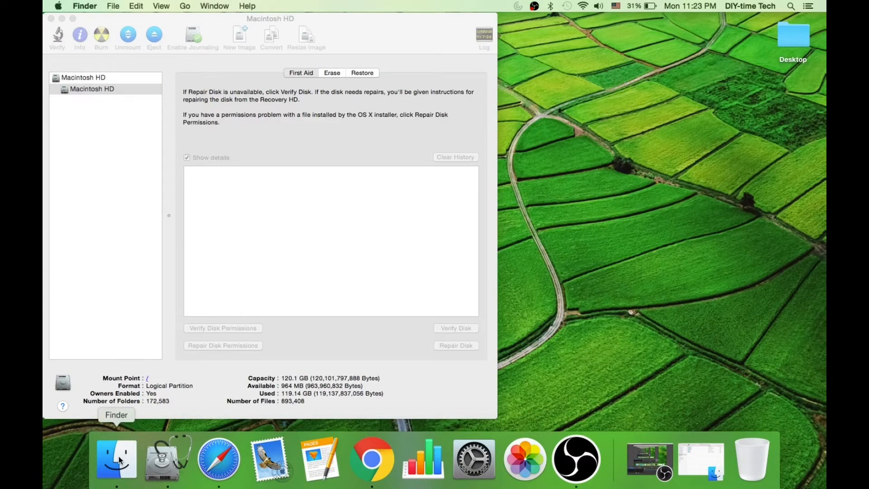
click(117, 458)
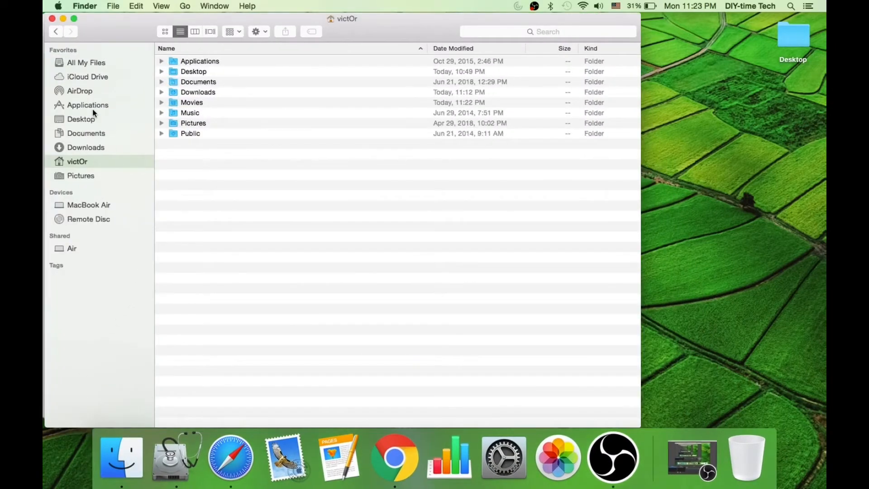
click(87, 105)
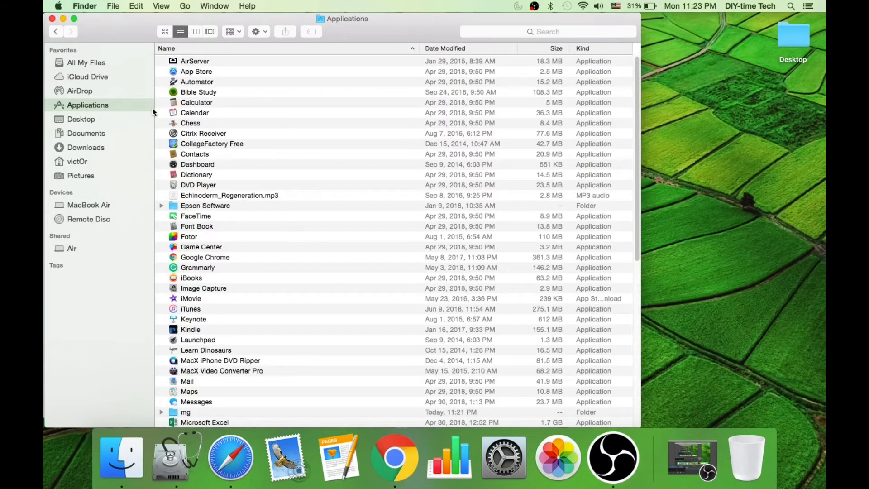
mouse_move(221, 177)
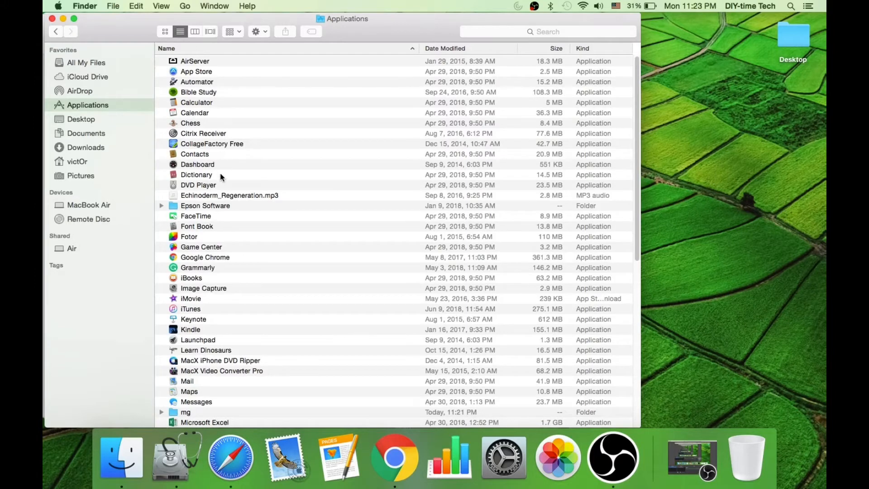
scroll(down, 3)
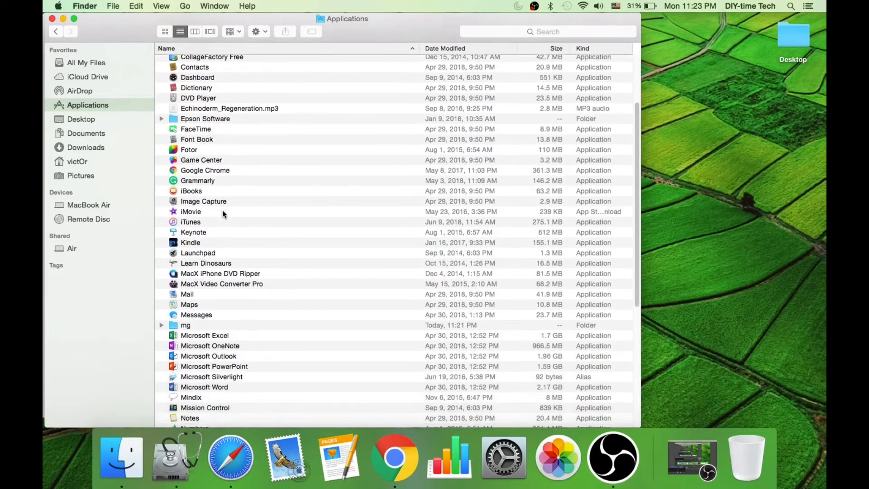
scroll(down, 3)
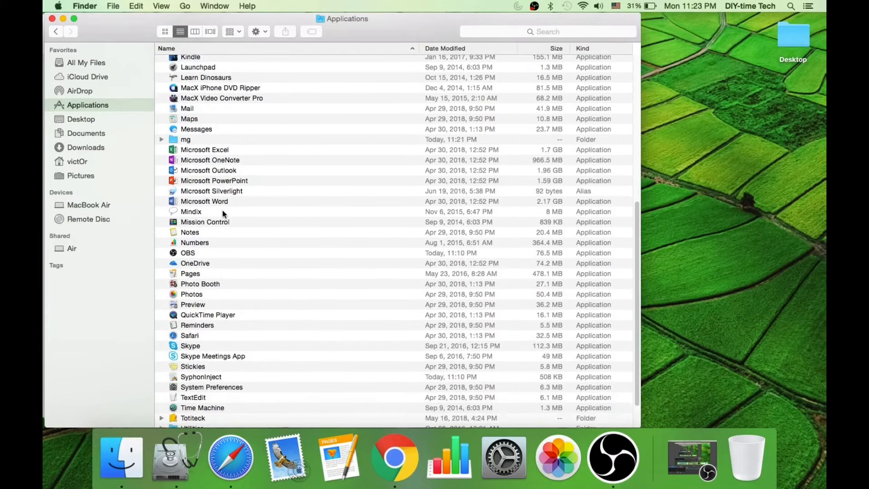
scroll(down, 3)
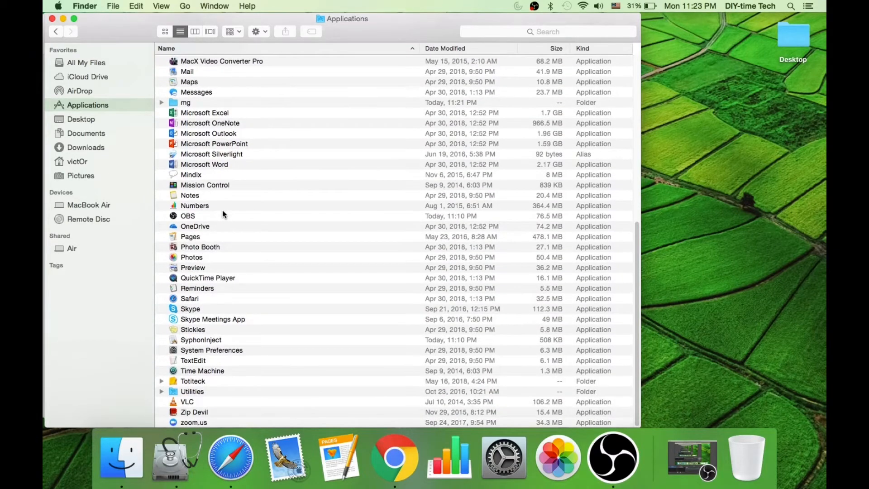
scroll(up, 3)
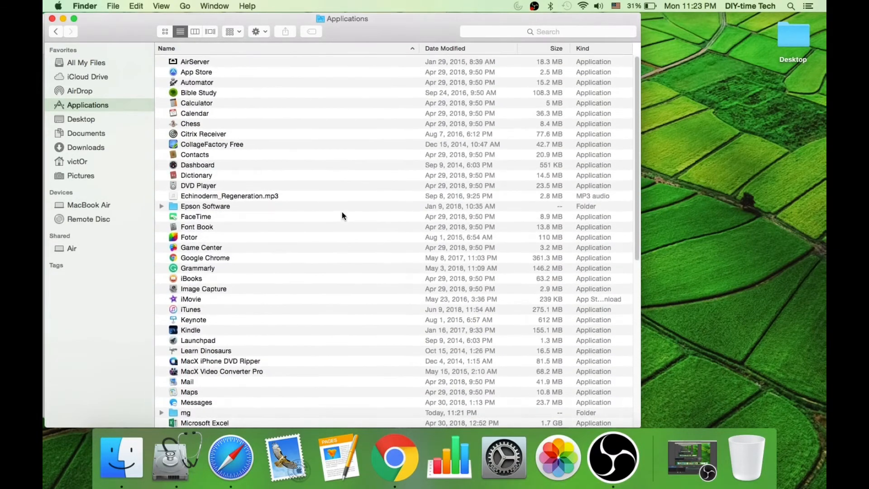
Sort the Applications list by Size, largest first, with Microsoft Word (2.17 GB) on top
click(554, 48)
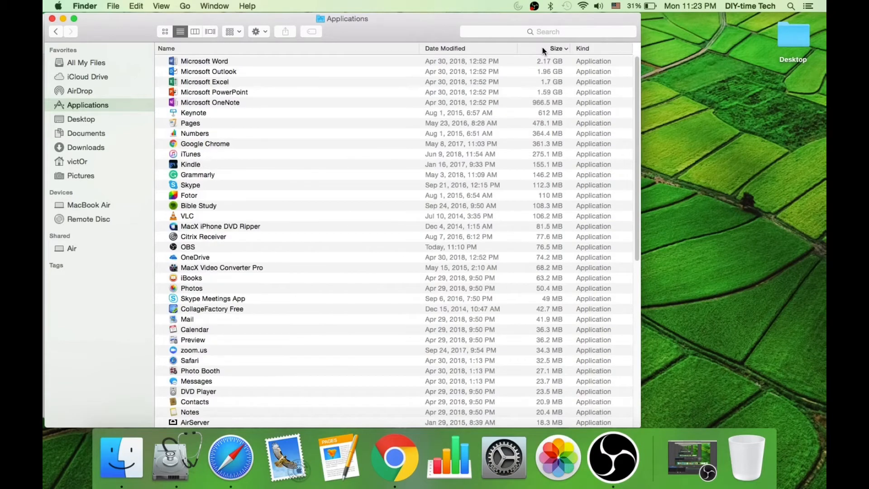
mouse_move(536, 61)
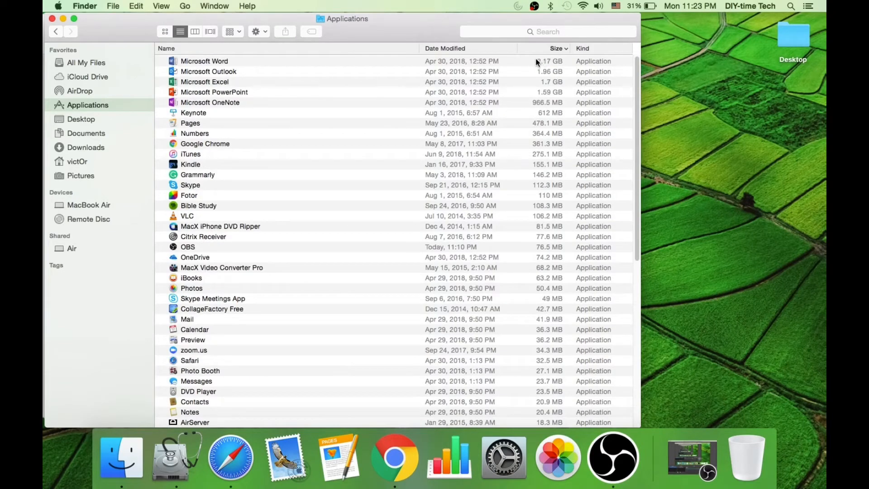
mouse_move(543, 93)
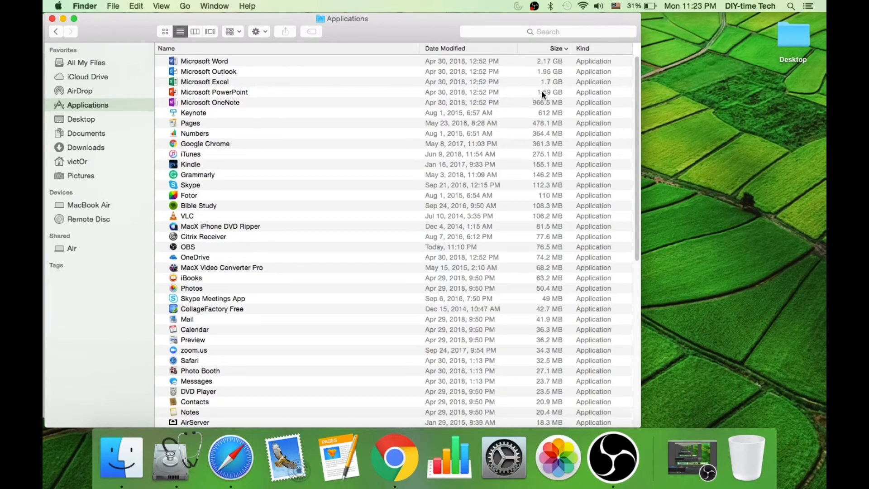
mouse_move(226, 112)
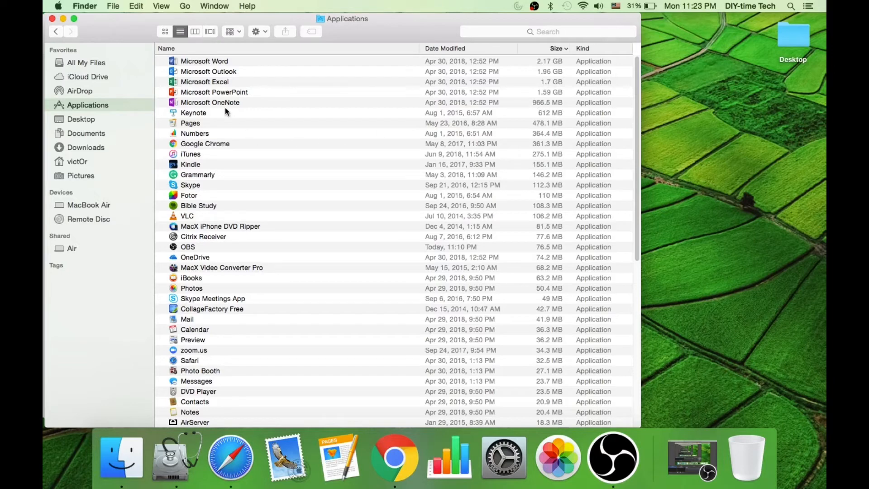
Move Microsoft OneNote to the Trash, authorizing with the admin password
click(210, 103)
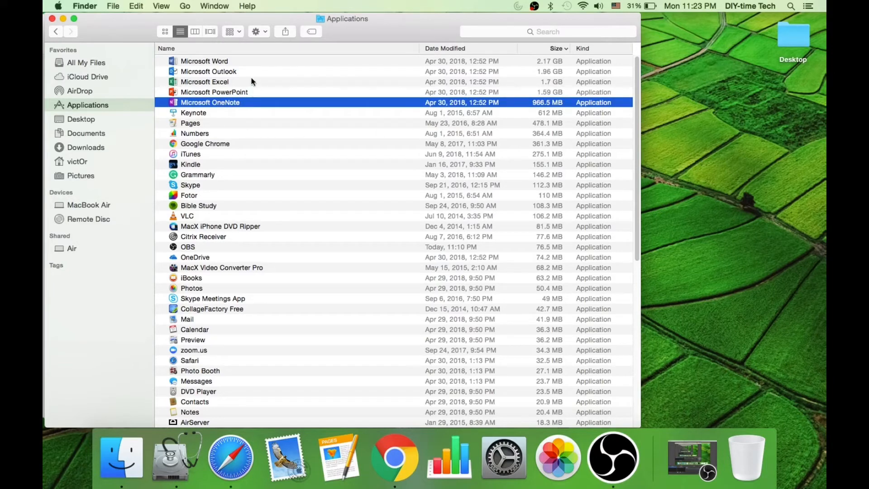
right_click(210, 102)
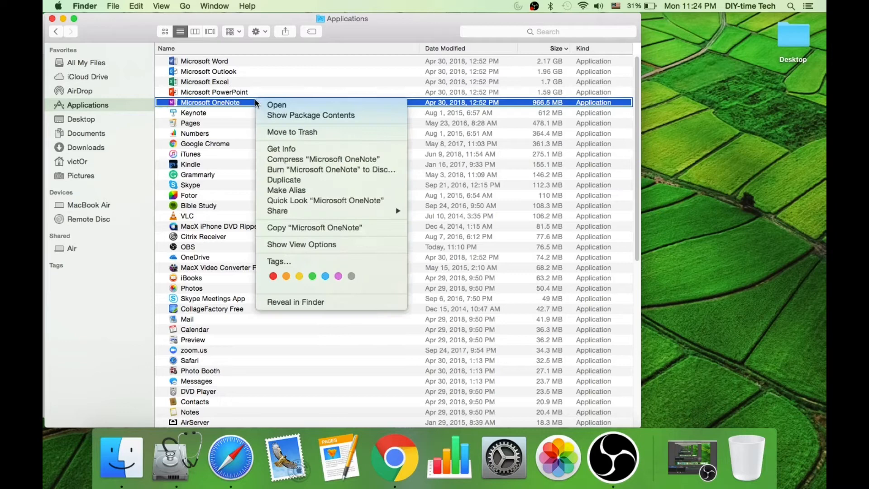
click(299, 134)
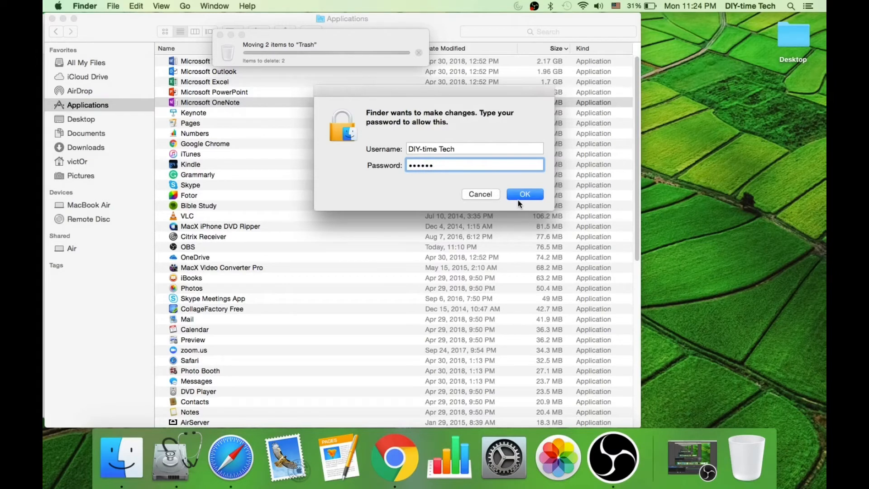
click(524, 193)
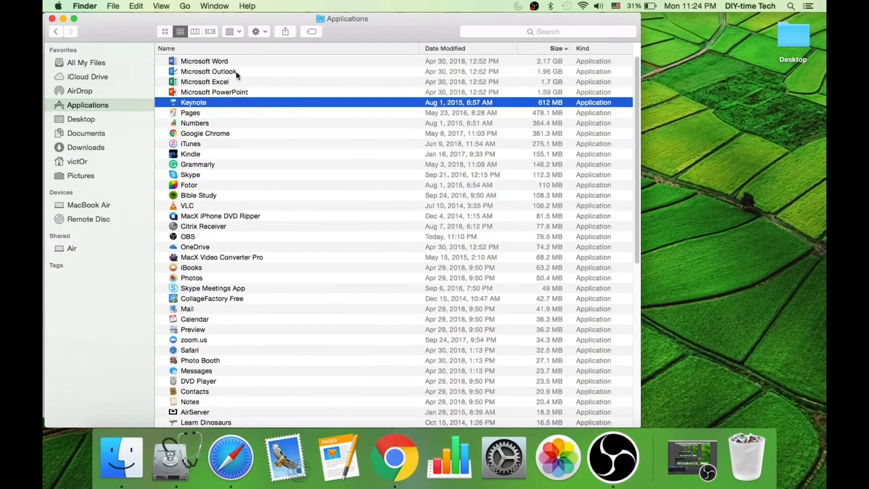
Move Microsoft Outlook to the Trash, authorizing with the admin password
right_click(208, 70)
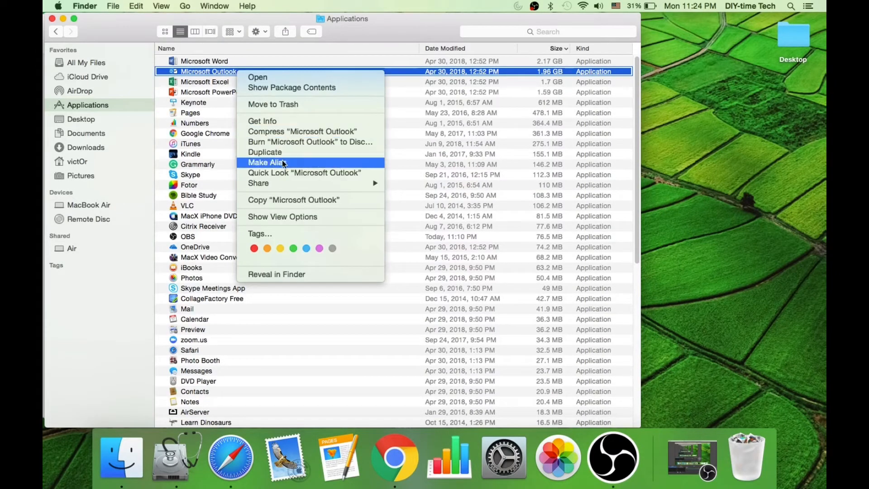
click(273, 104)
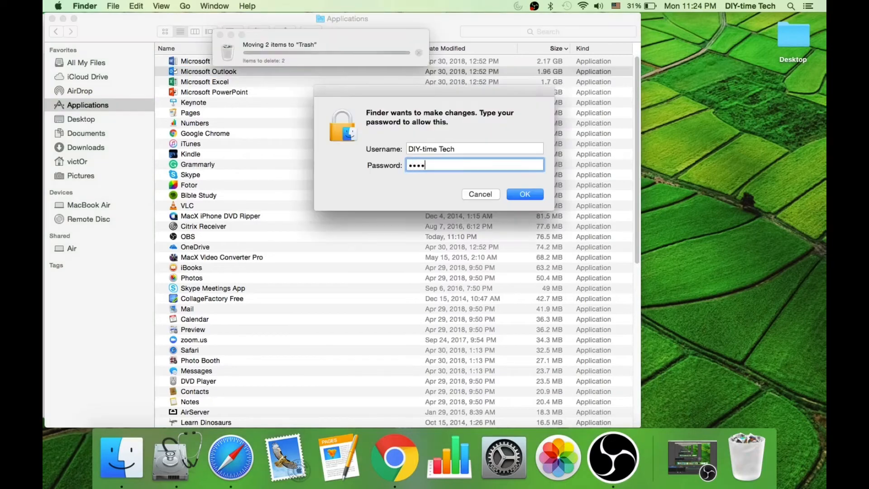
click(525, 196)
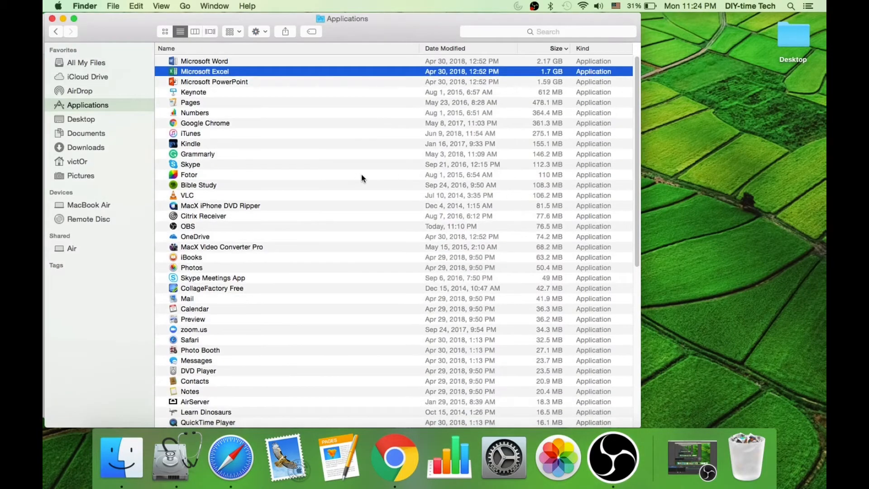
mouse_move(78, 52)
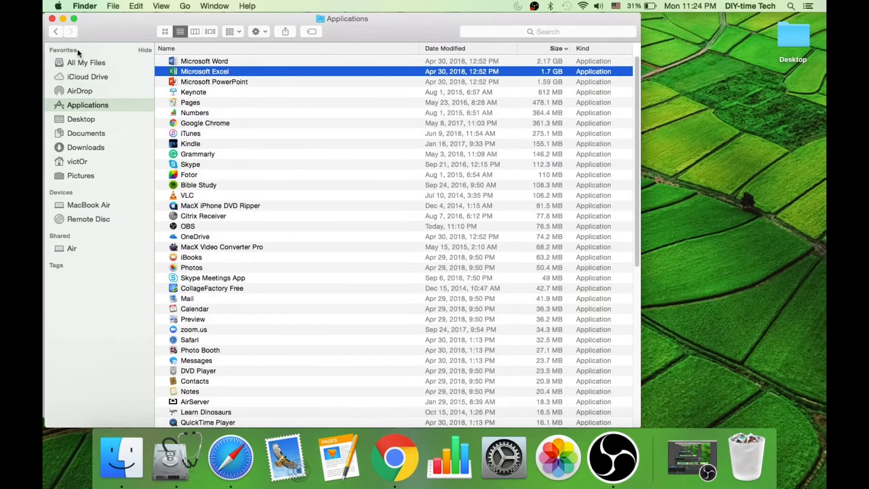
Close the Finder window and empty the Trash, permanently erasing the removed Microsoft apps
click(175, 456)
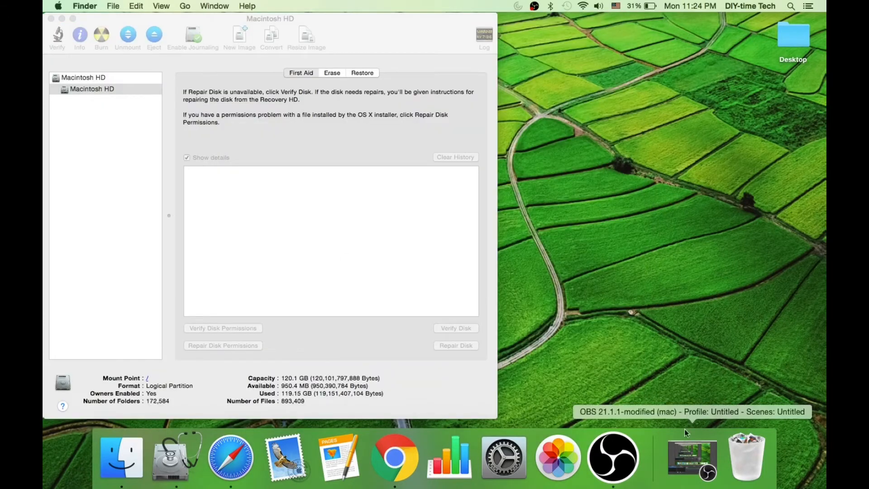
right_click(745, 456)
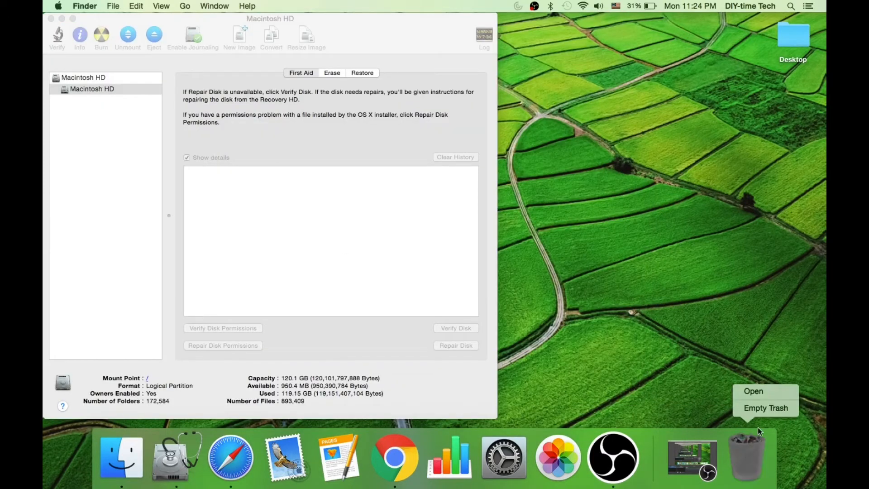
click(766, 408)
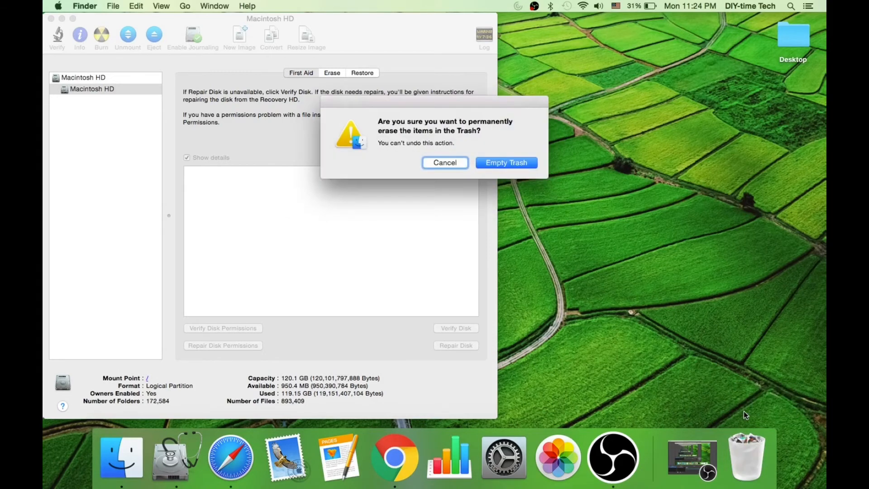
click(506, 162)
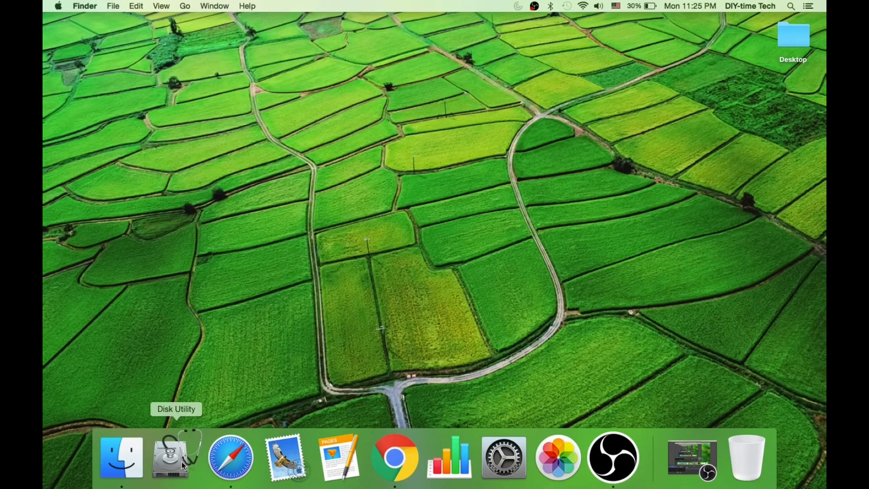
Recheck Macintosh HD in Disk Utility, now reporting 4.03 GB available
click(175, 456)
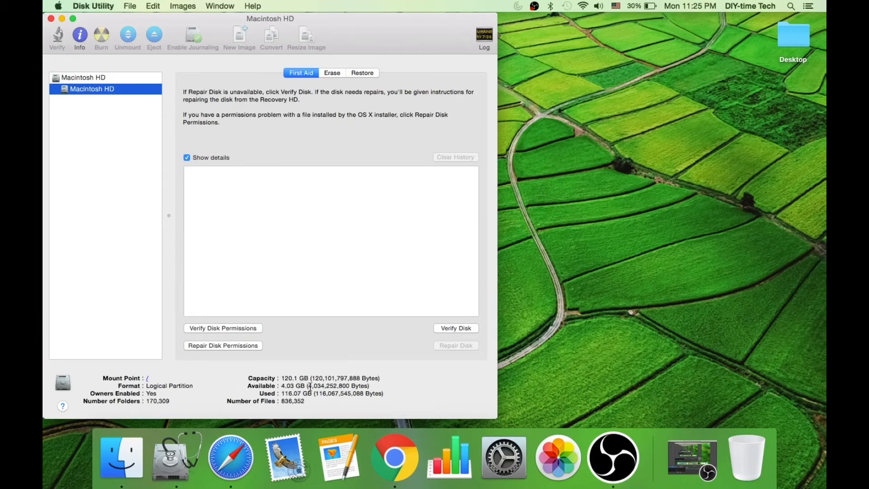
mouse_move(427, 362)
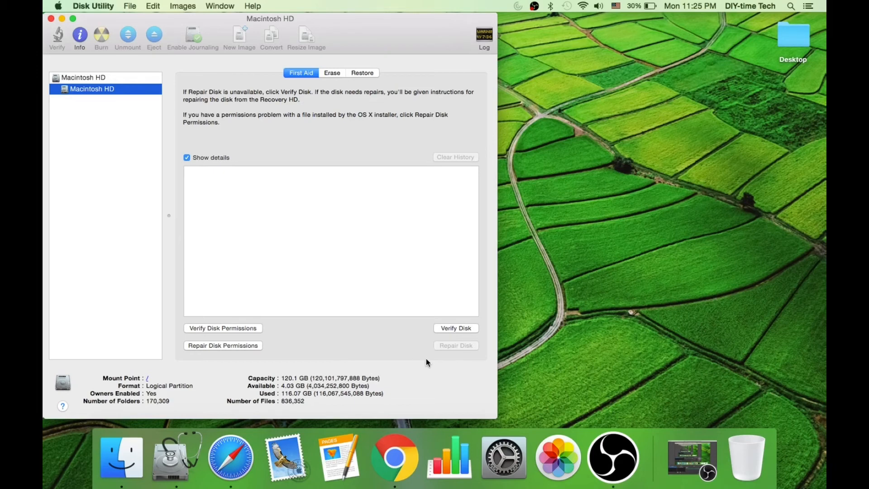
mouse_move(533, 366)
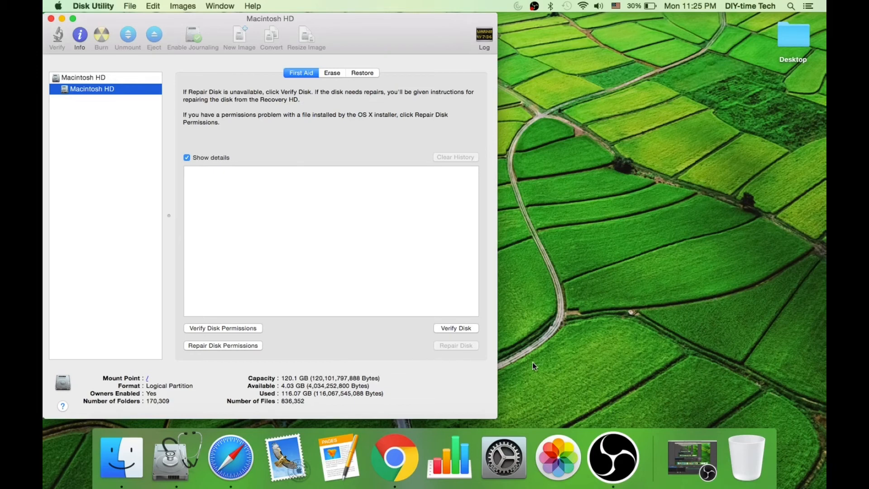